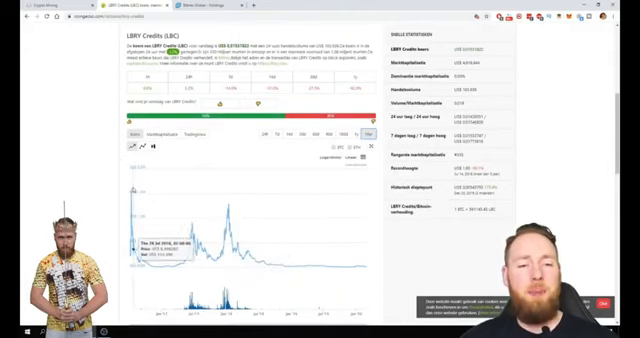
mouse_move(136, 194)
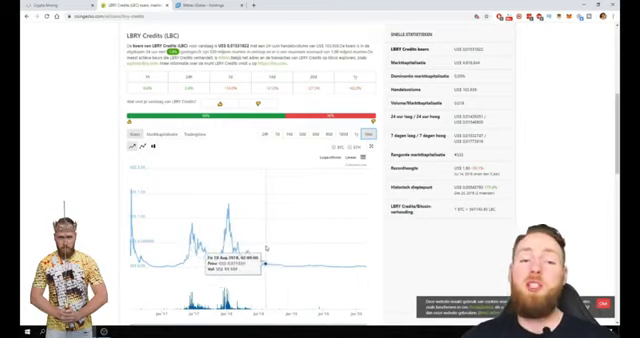
mouse_move(232, 188)
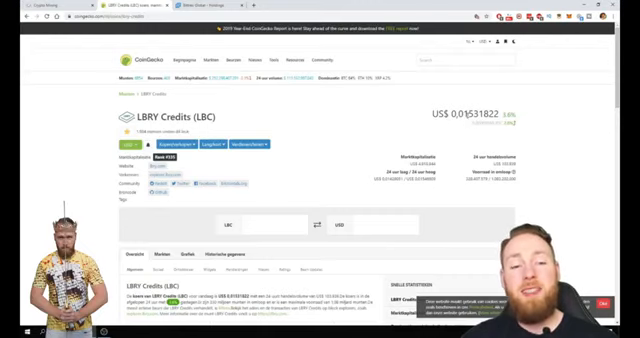
Scroll through the LBRY Credits page and the wallet overview showing the LBC balance and recent transactions
scroll(down, 3)
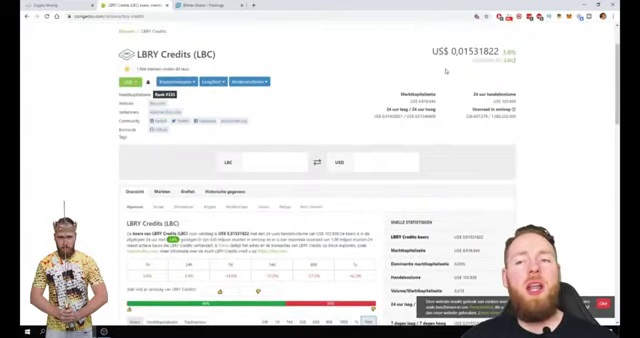
scroll(down, 3)
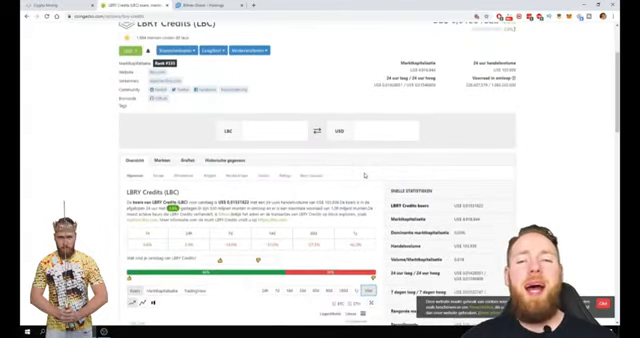
scroll(up, 3)
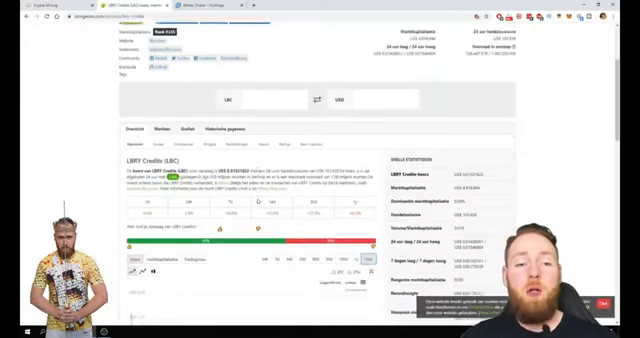
scroll(down, 3)
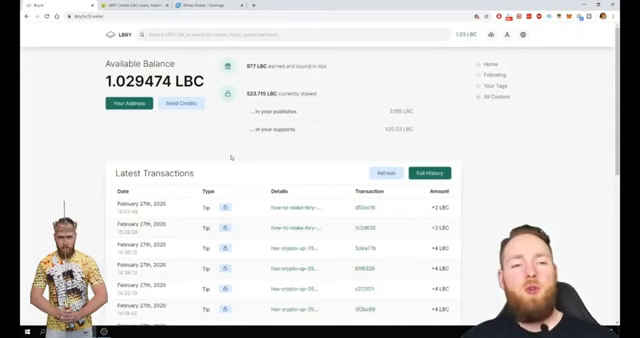
click(128, 104)
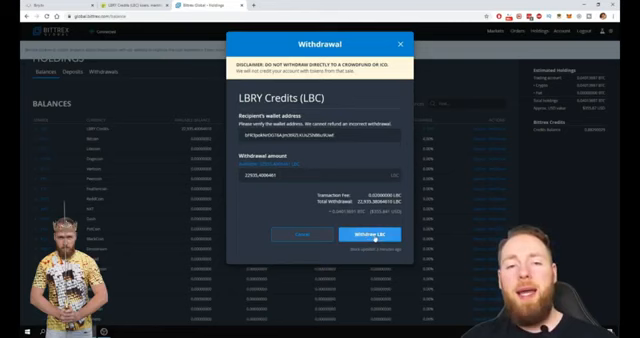
Submit and confirm the LBC withdrawal, then dismiss the 'Check your email' notice
click(376, 236)
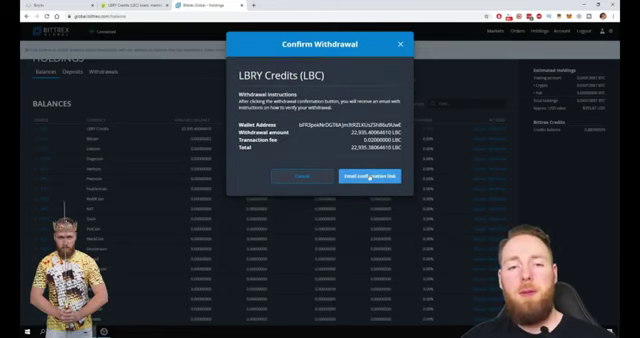
click(376, 176)
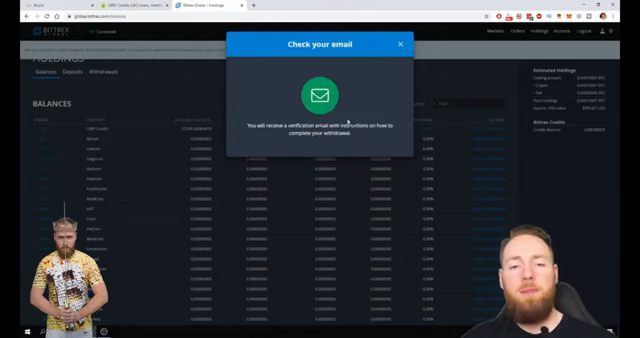
click(398, 46)
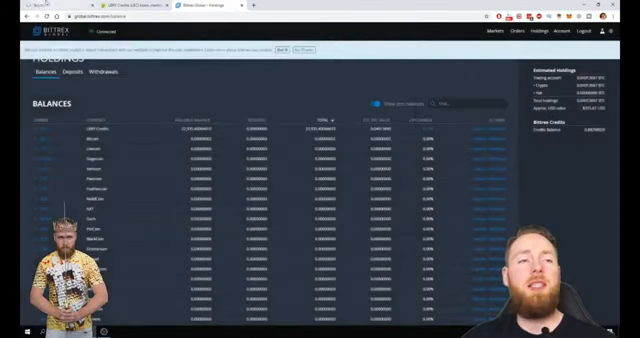